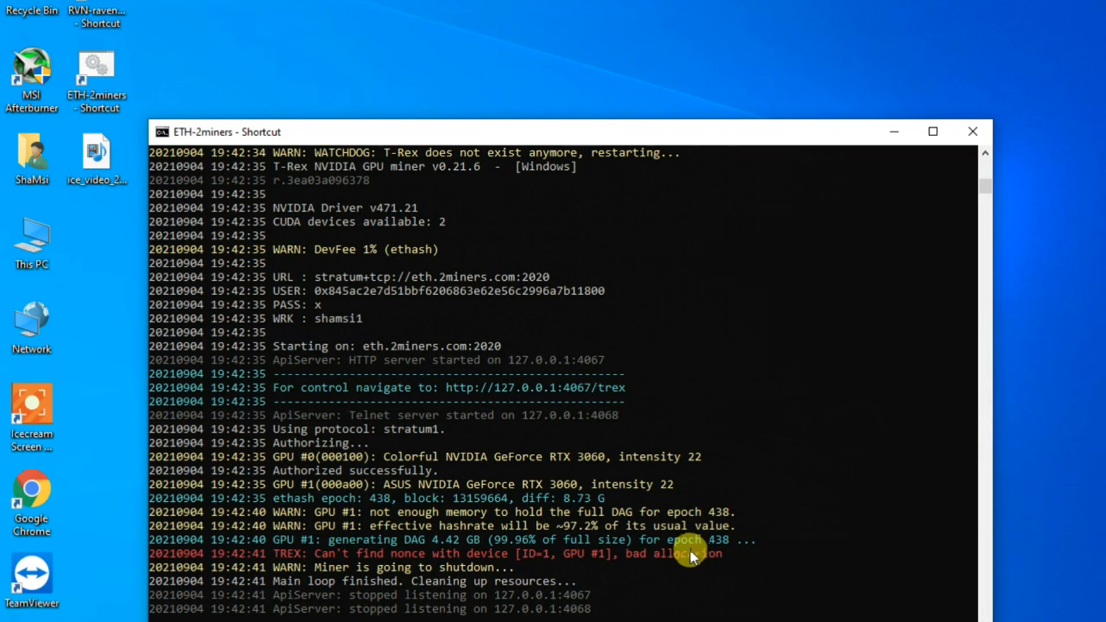
mouse_move(444, 571)
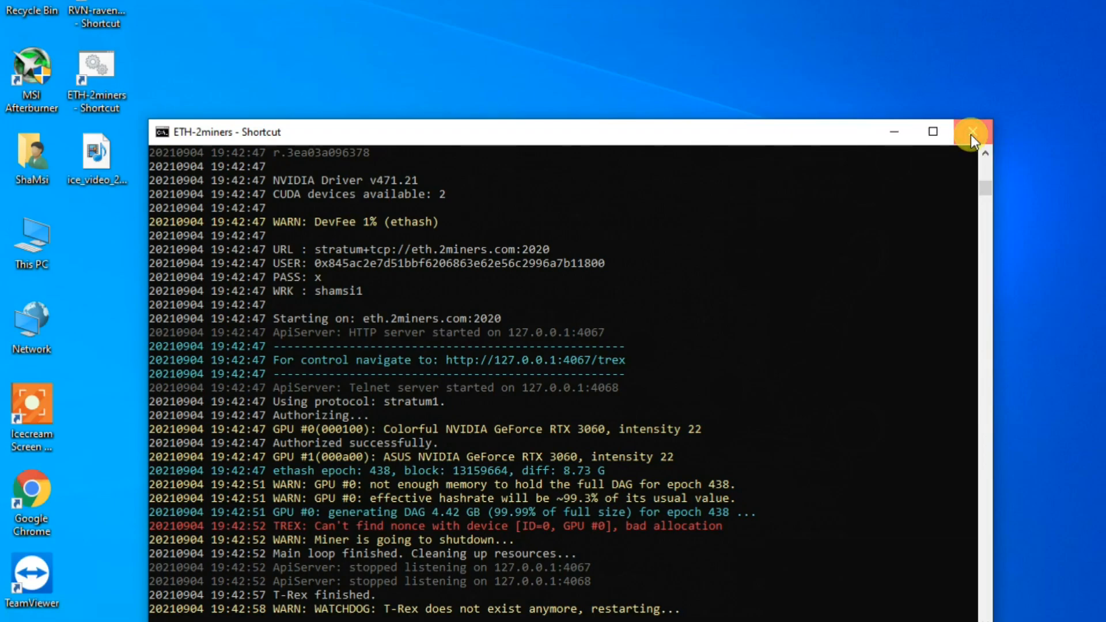
Close the miner console and bring up This PC's context menu on the desktop
left_click(973, 132)
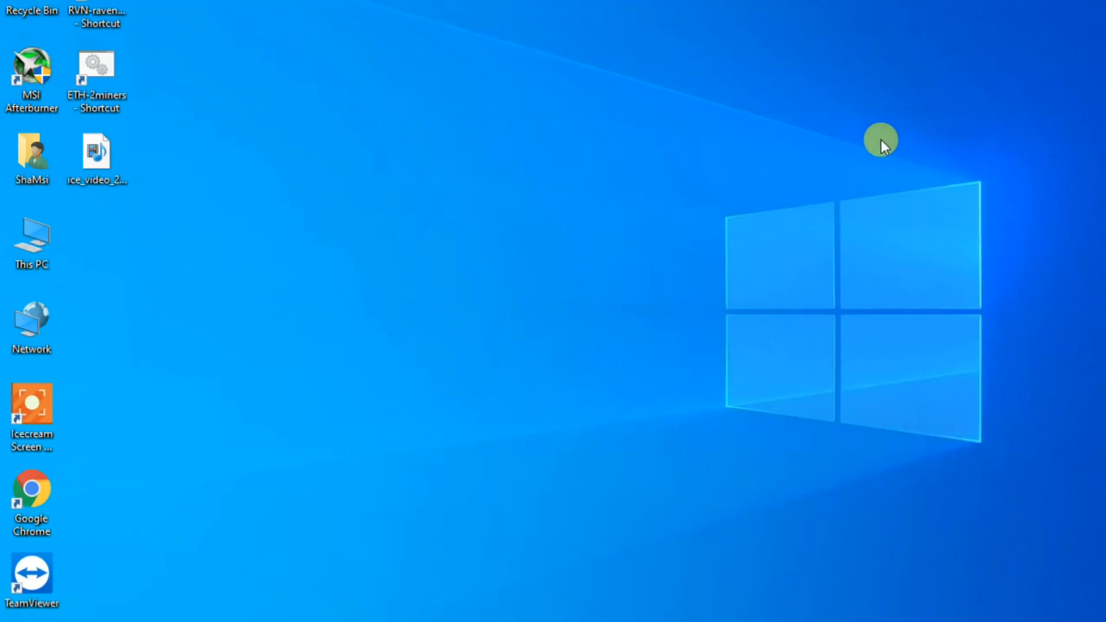
left_click(32, 239)
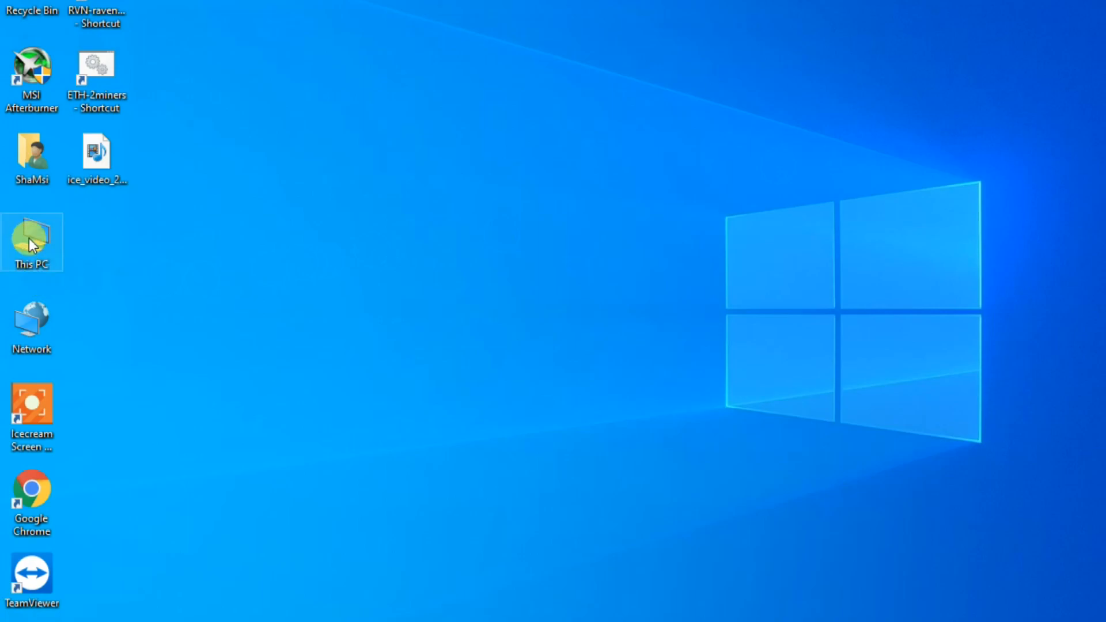
right_click(32, 239)
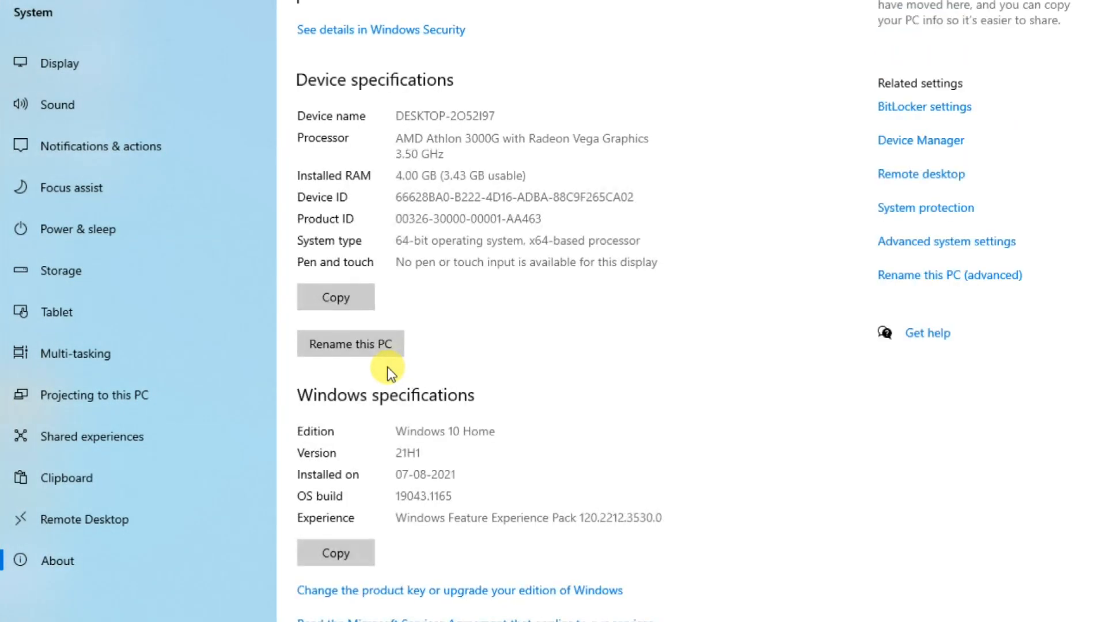
mouse_move(878, 247)
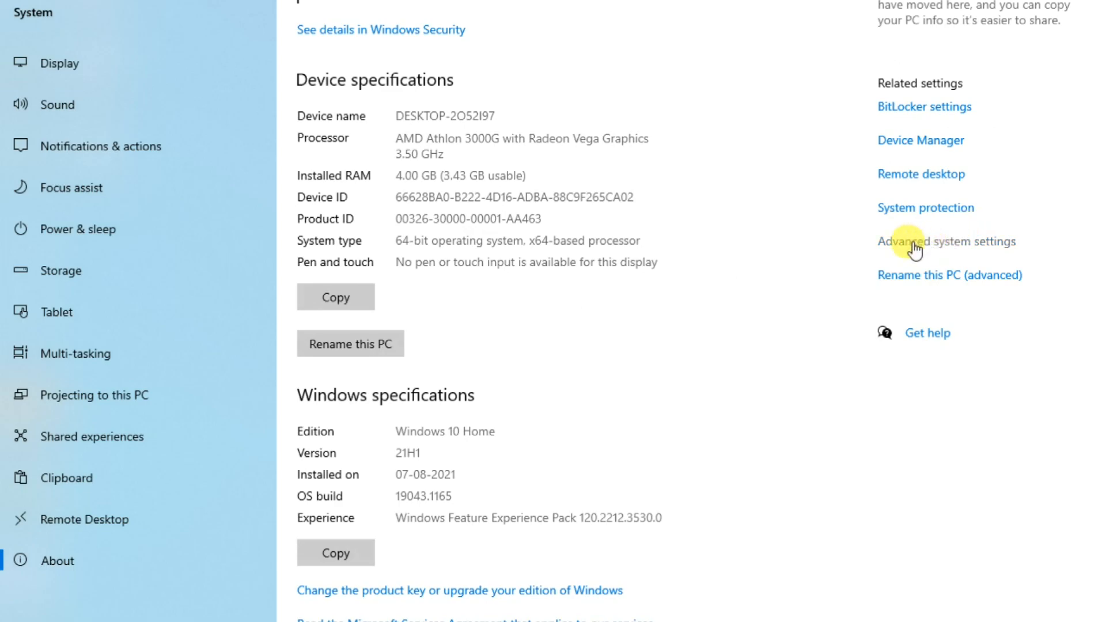
mouse_move(961, 247)
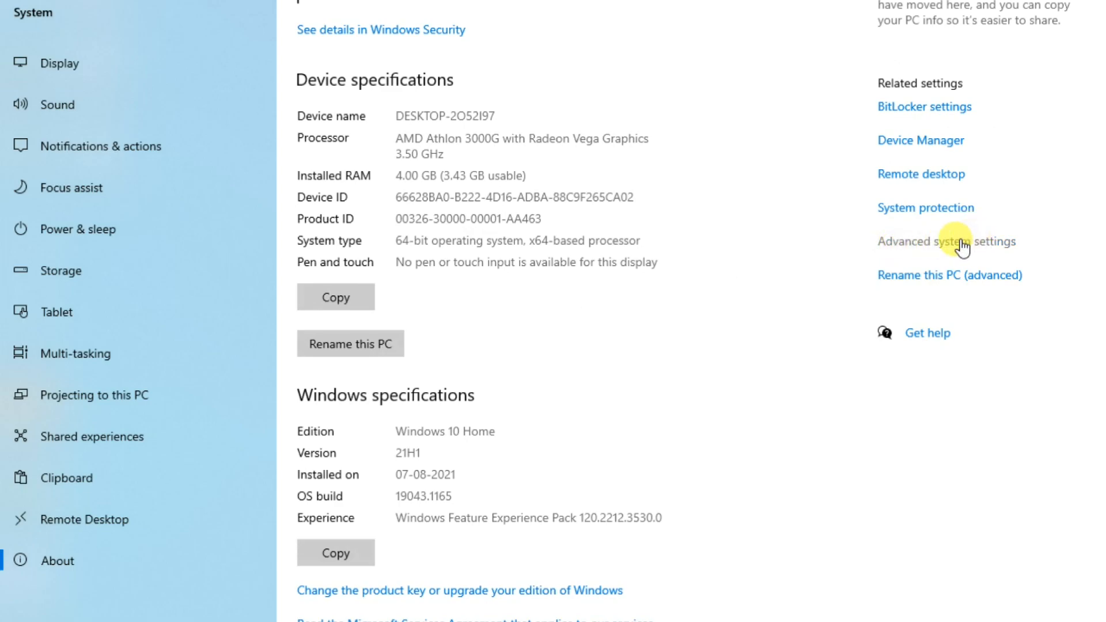
Open Advanced system settings from the About page
left_click(945, 241)
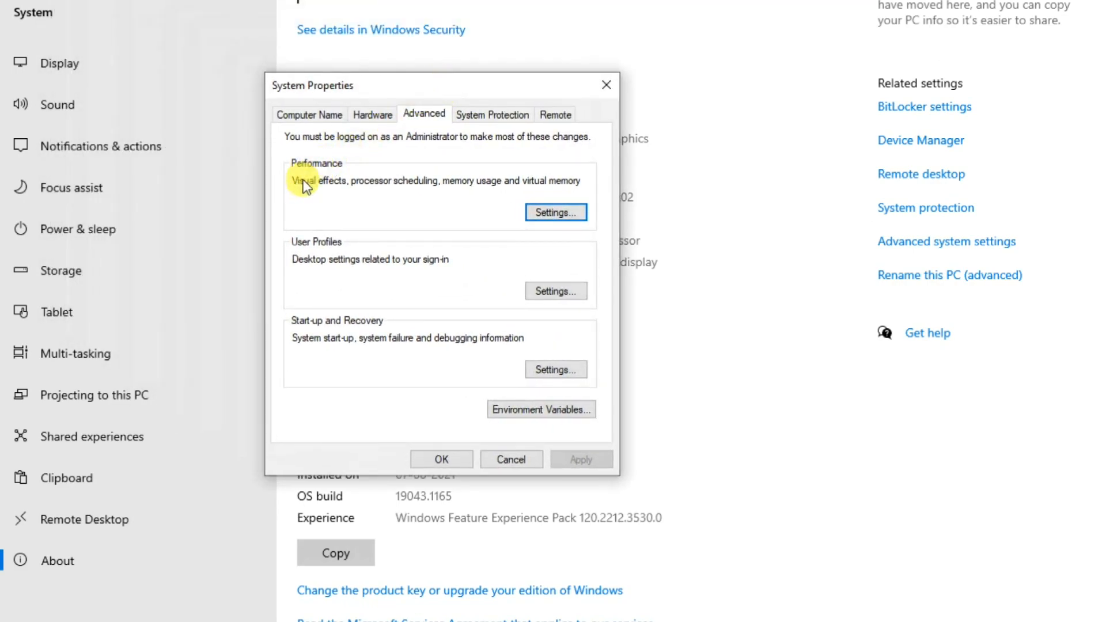
mouse_move(386, 191)
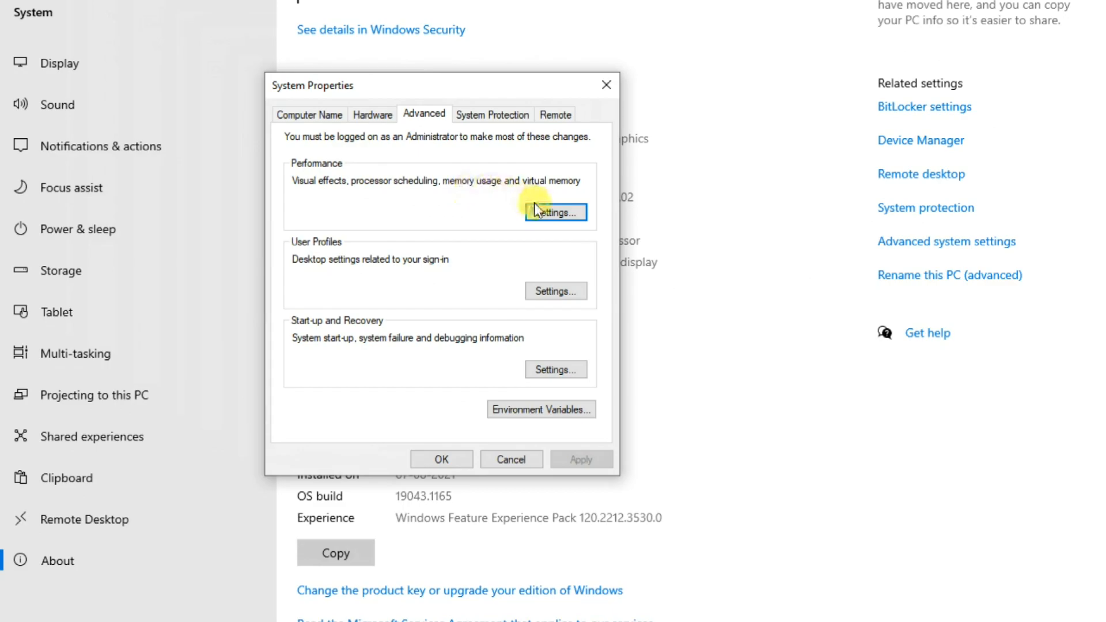
Open Virtual Memory via Performance Options' Advanced tab, showing C: at 3000–8000 MB
left_click(555, 213)
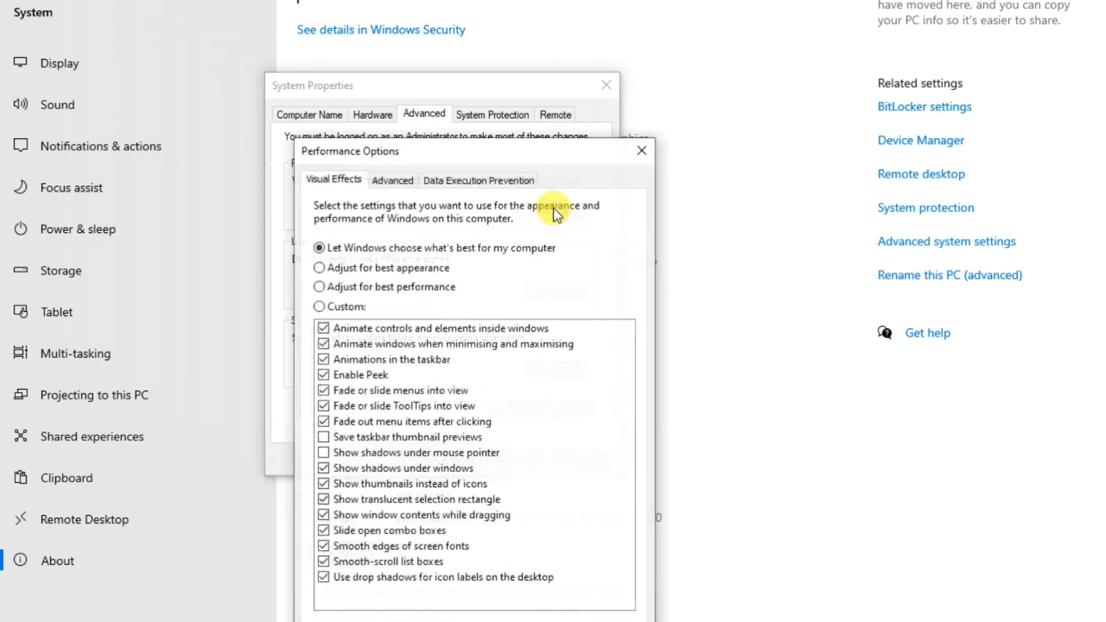
left_click(392, 179)
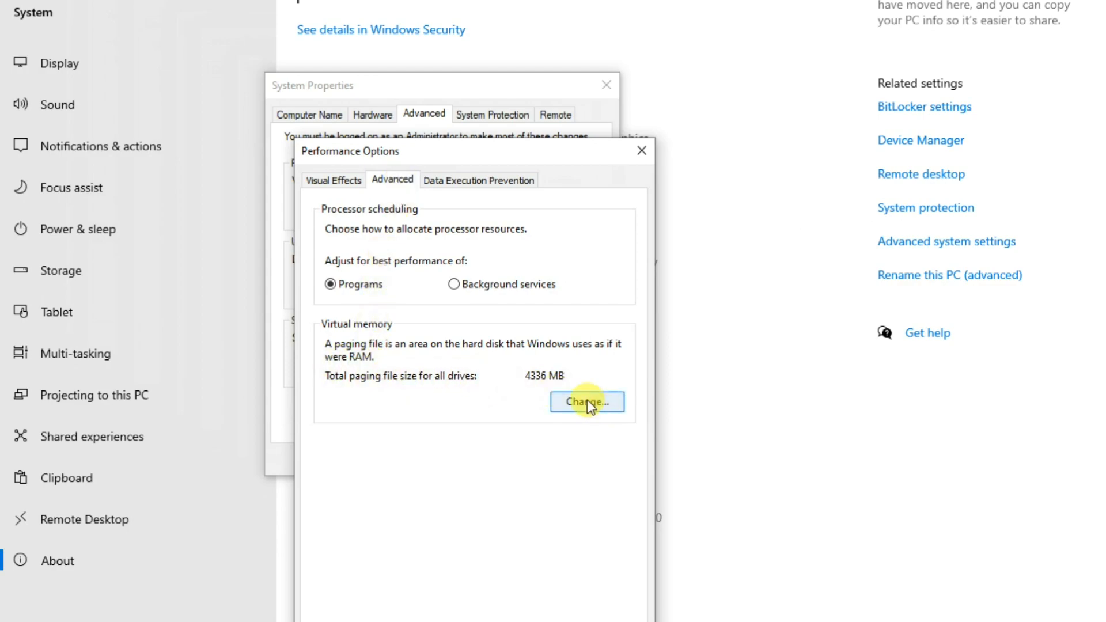
left_click(586, 402)
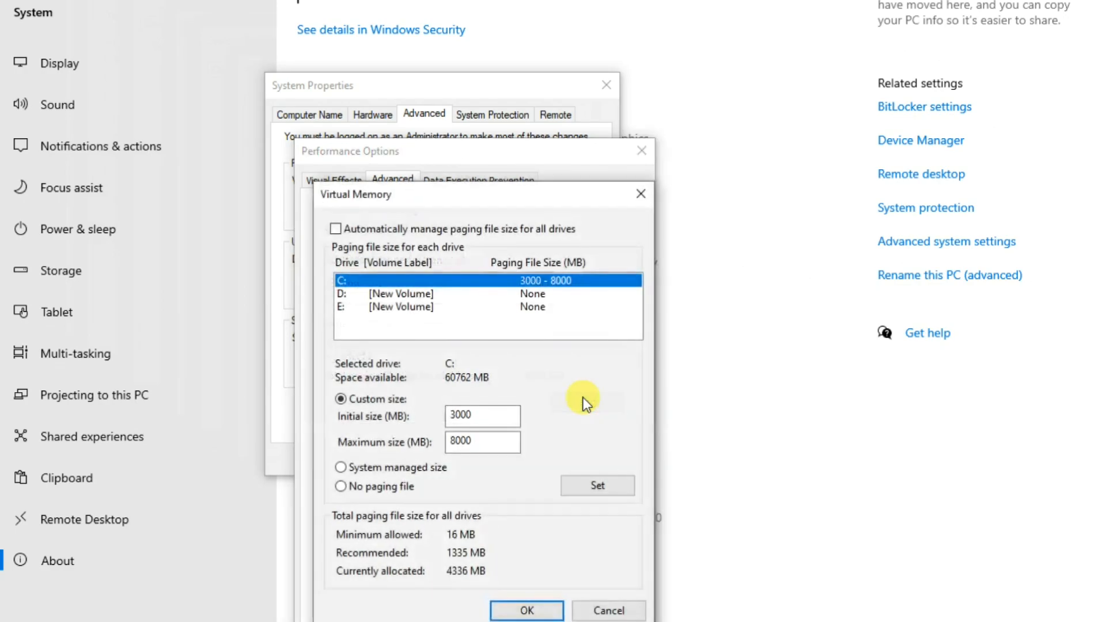
Enter initial 6000 MB and maximum 24000 MB for C:, set them, and confirm
left_click(481, 442)
type("24000")
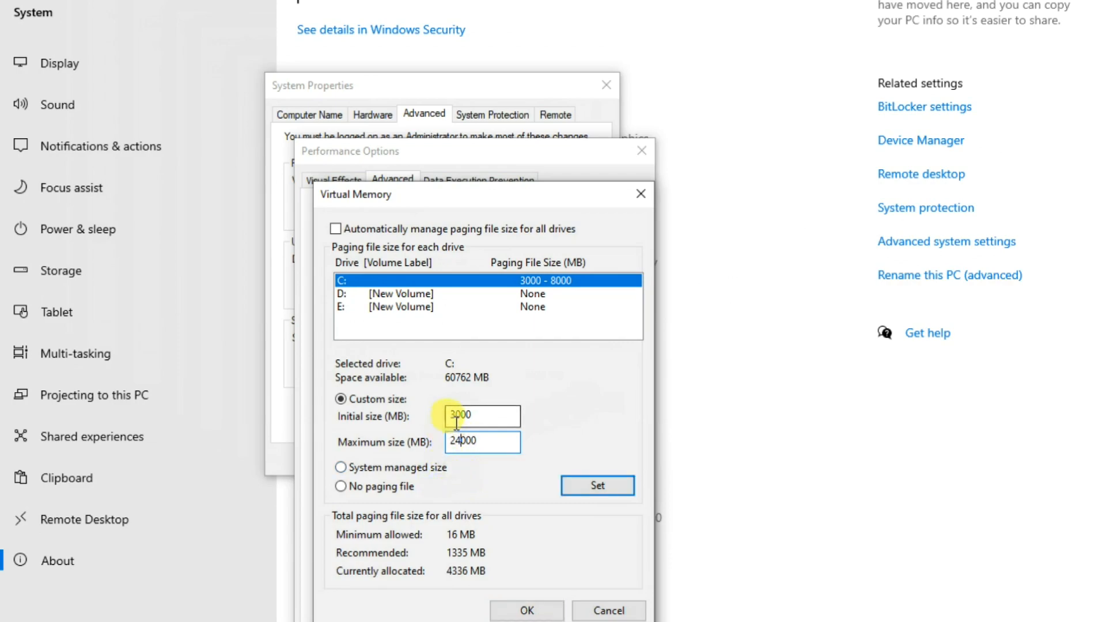
left_click(451, 415)
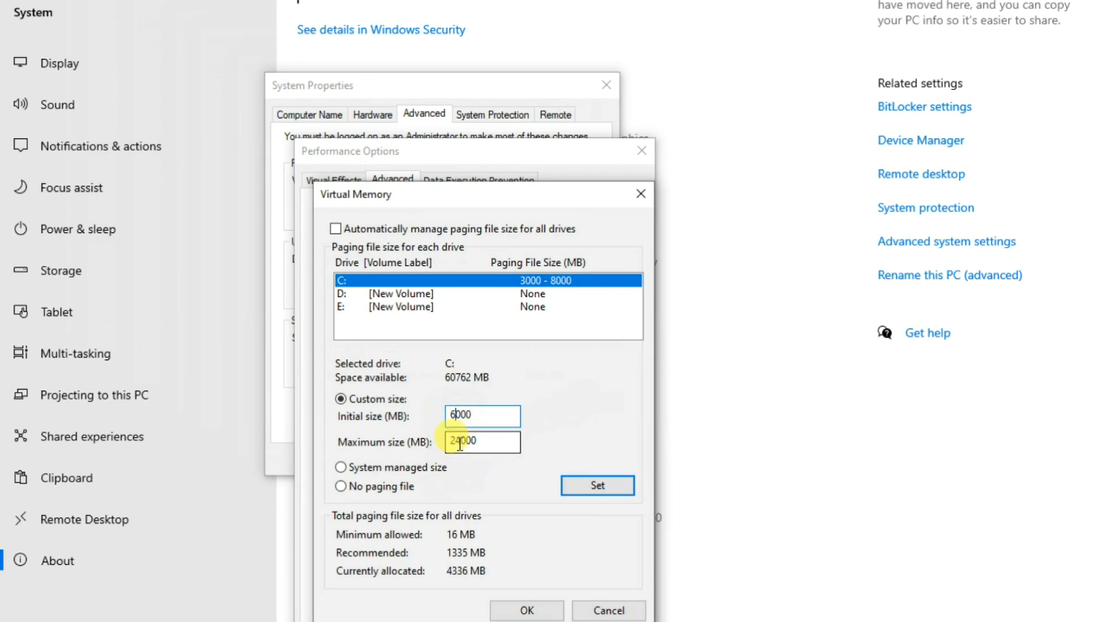
left_click(597, 486)
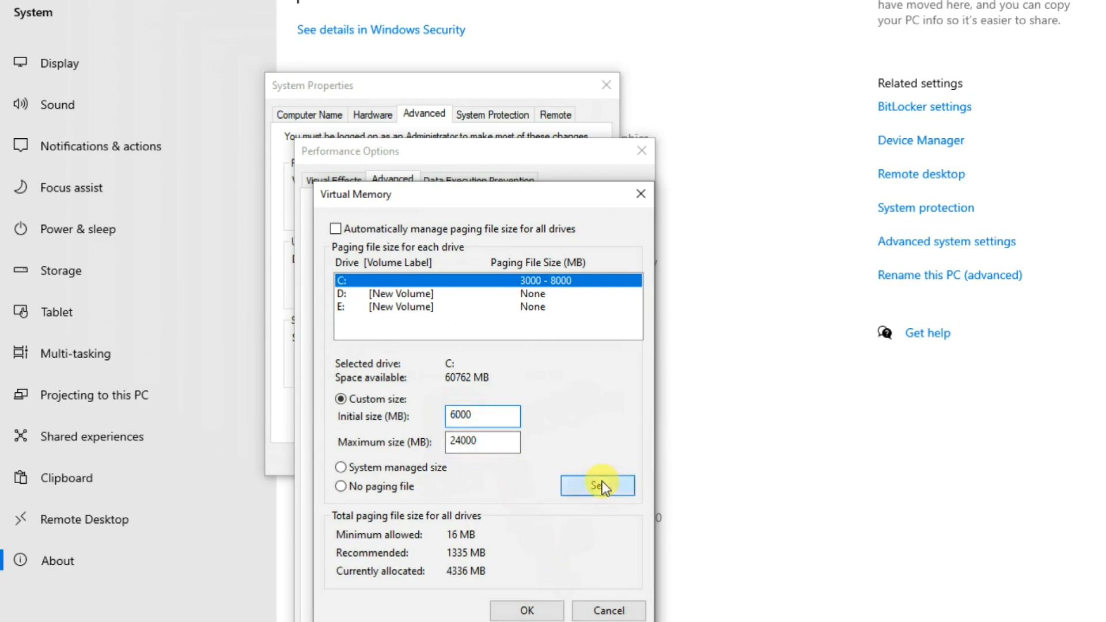
left_click(597, 485)
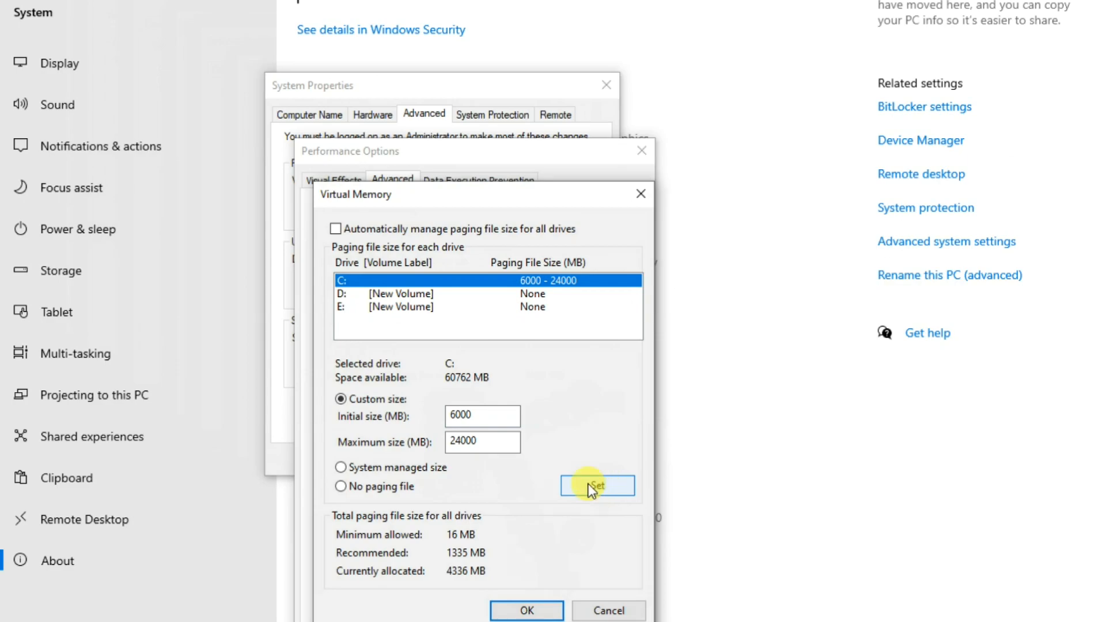
mouse_move(526, 610)
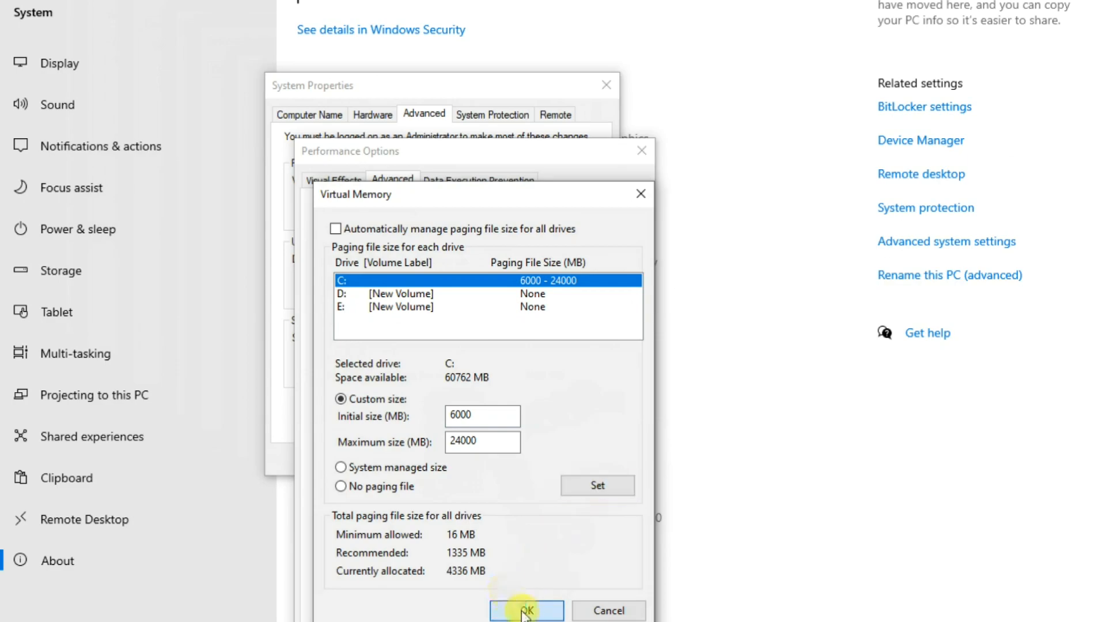
left_click(526, 610)
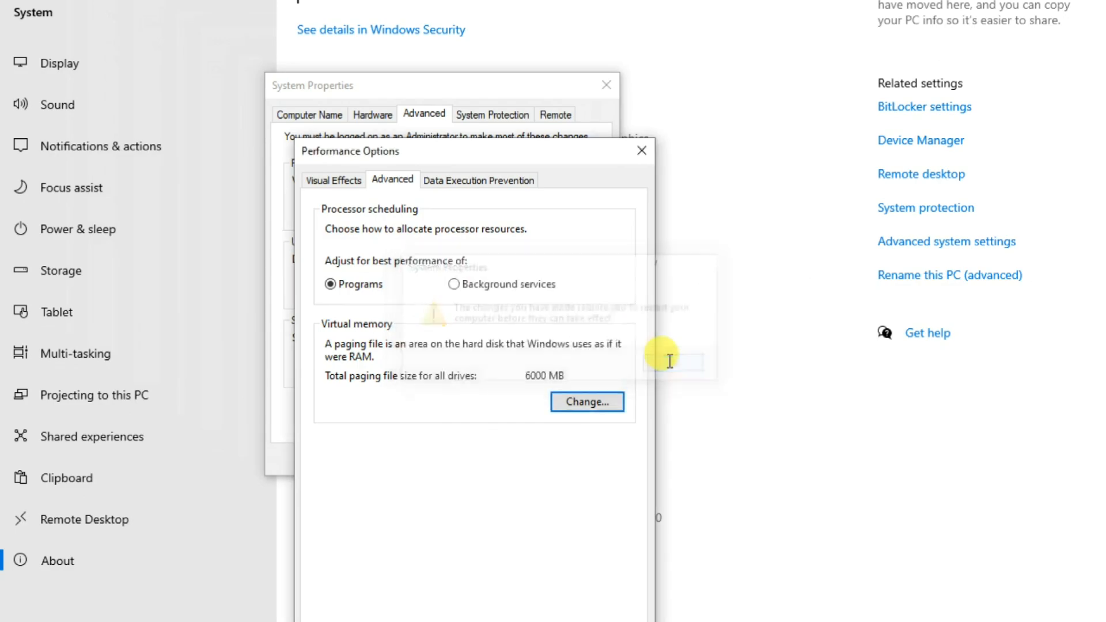